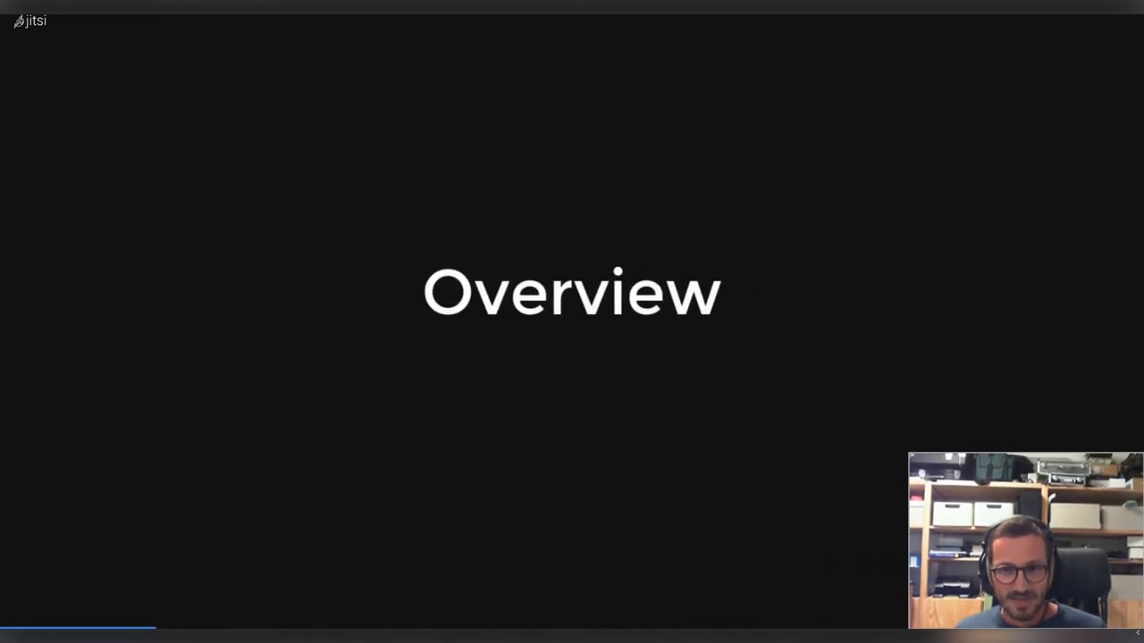
# Advance the slideshow from the Overview slide to the etnaviv supported-GPUs slide.
pyautogui.press('Right')
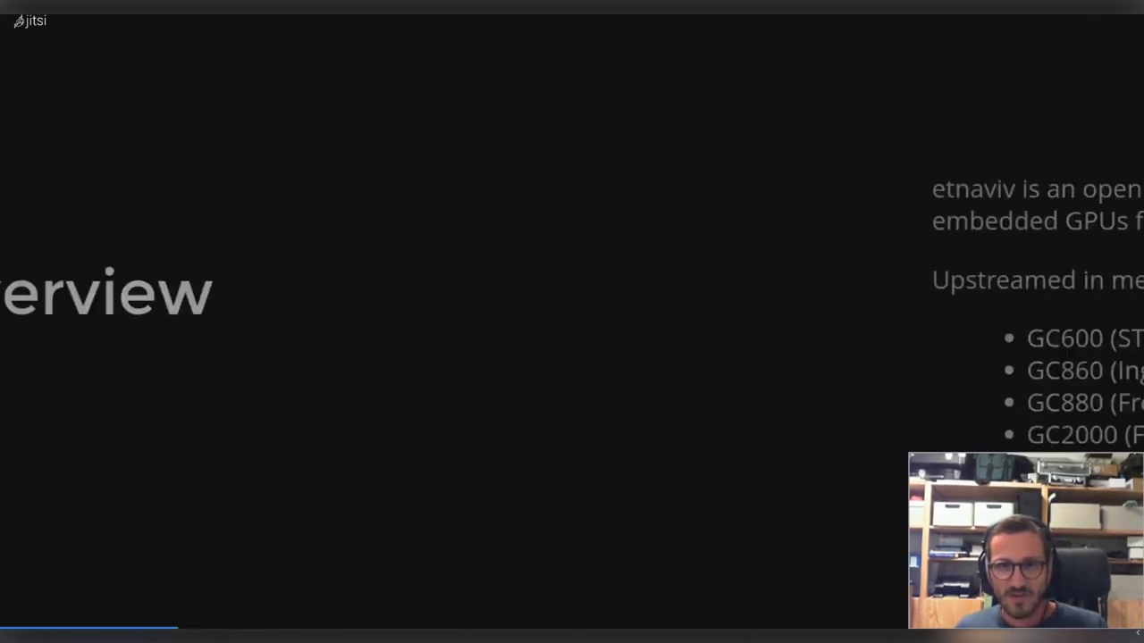